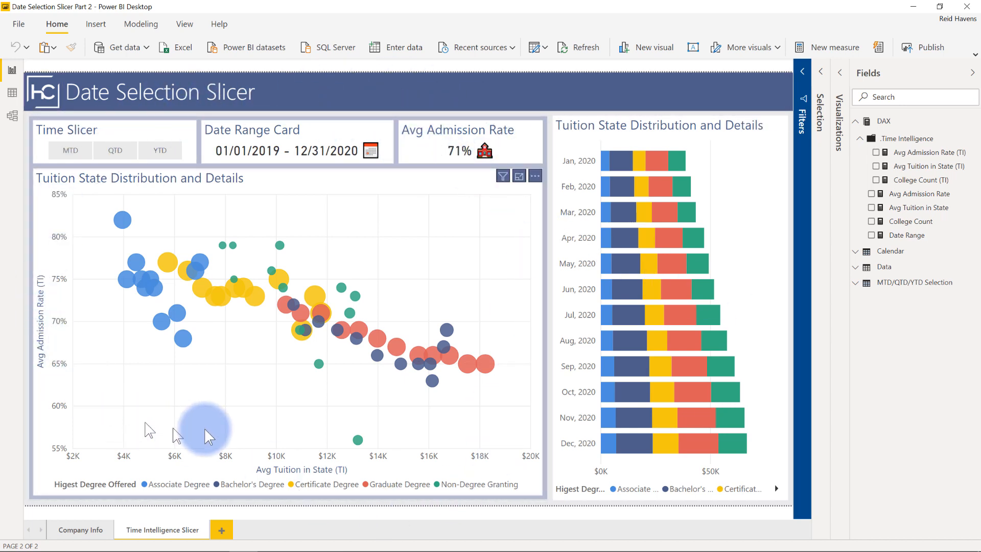
pyautogui.moveTo(125, 129)
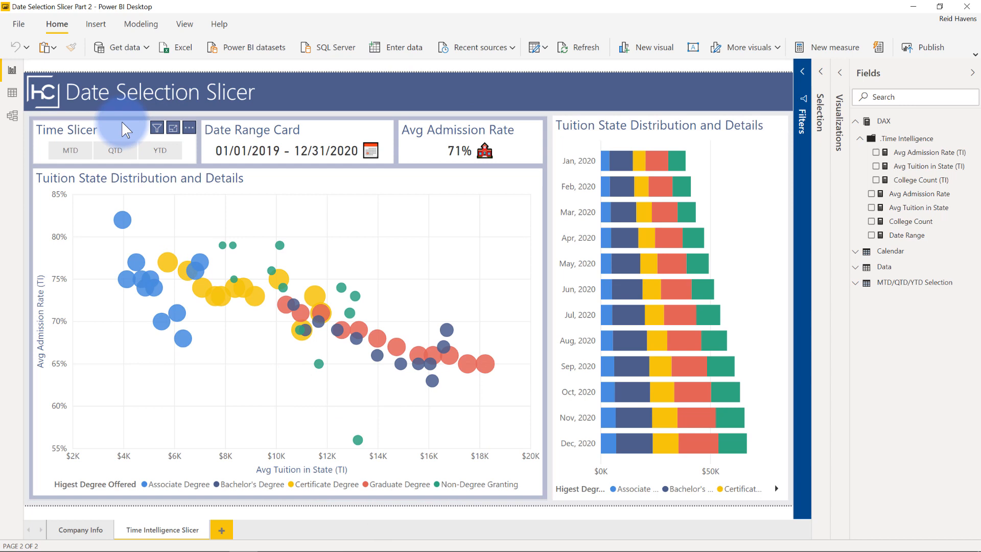
pyautogui.moveTo(431, 174)
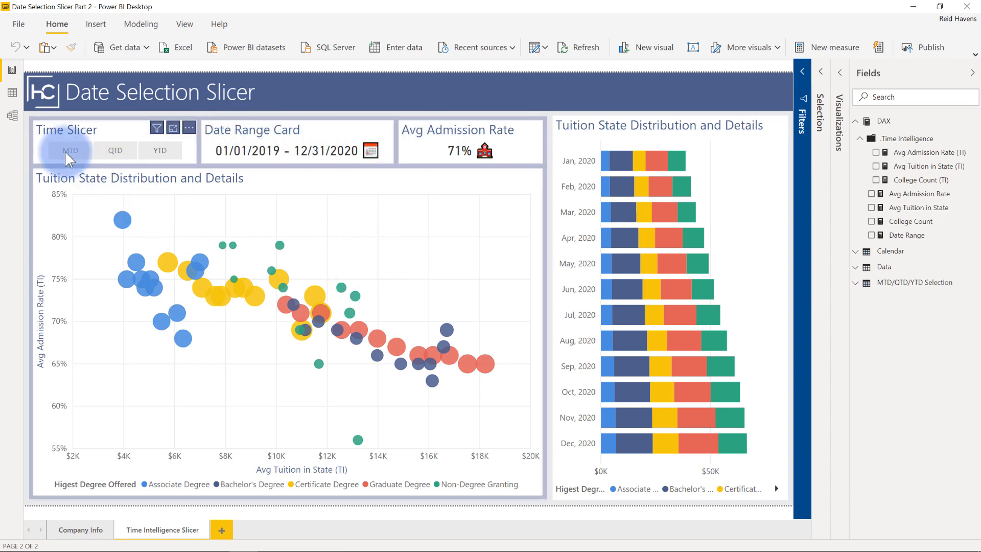
# Try the MTD and YTD slicer options, then view the inactive Selection-to-Calendar relationship in Model view.
pyautogui.click(71, 150)
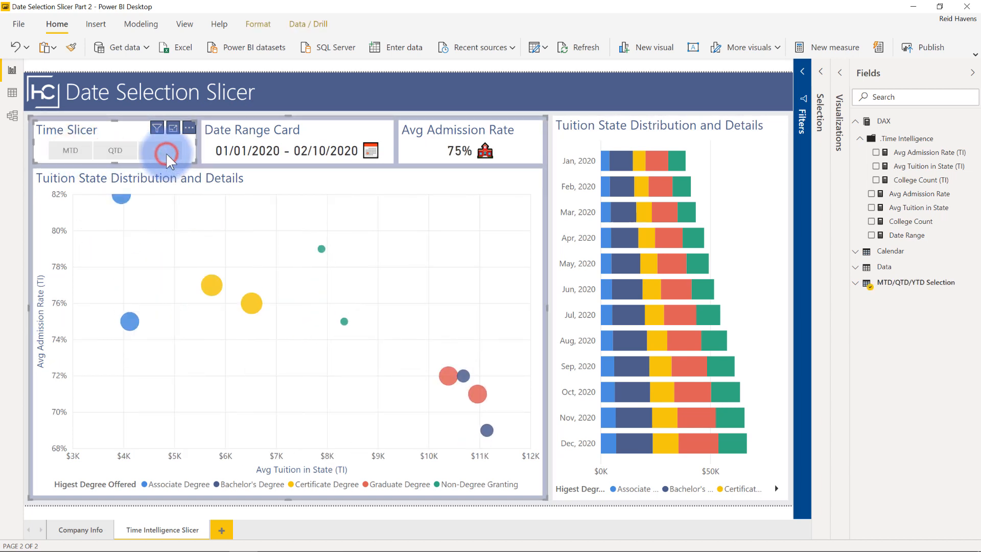
pyautogui.click(159, 150)
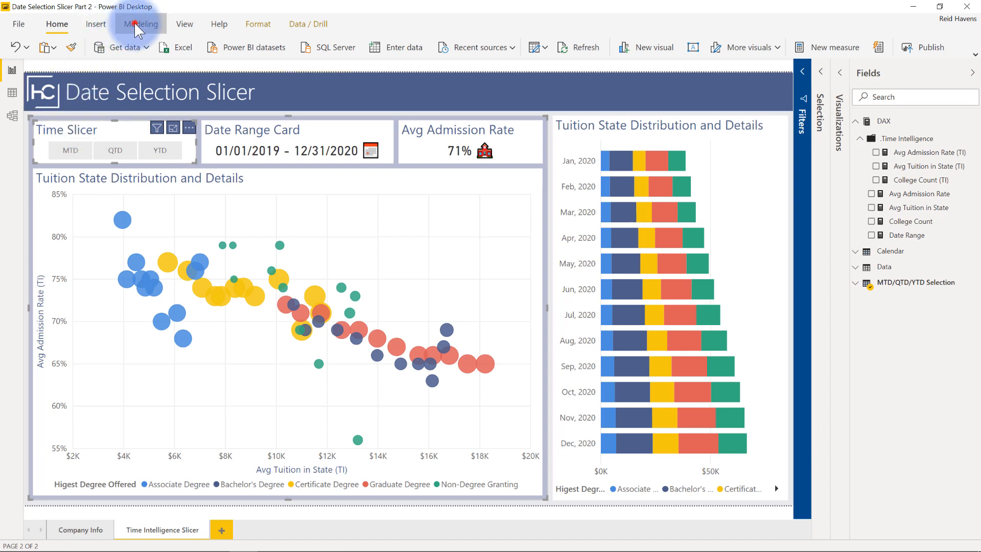
pyautogui.click(141, 24)
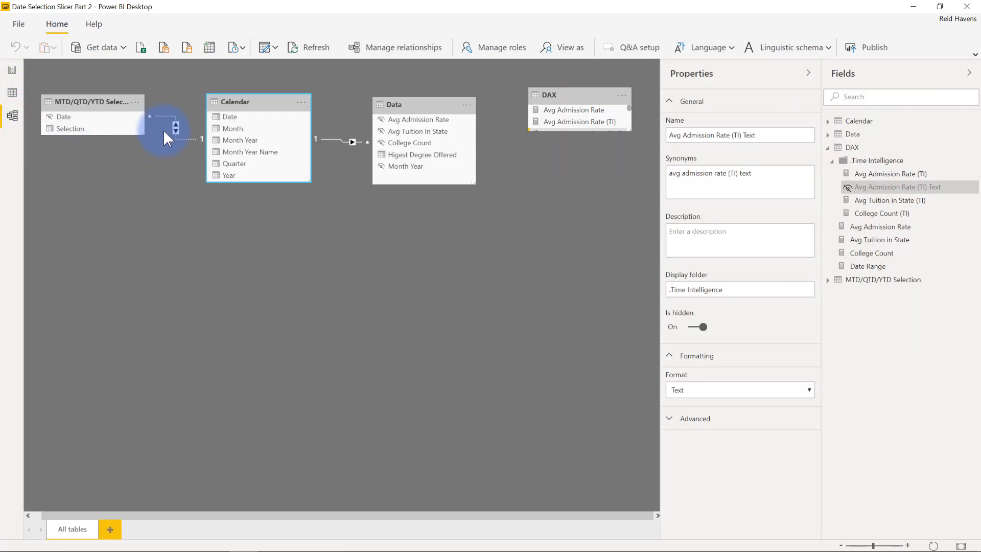
pyautogui.doubleClick(174, 130)
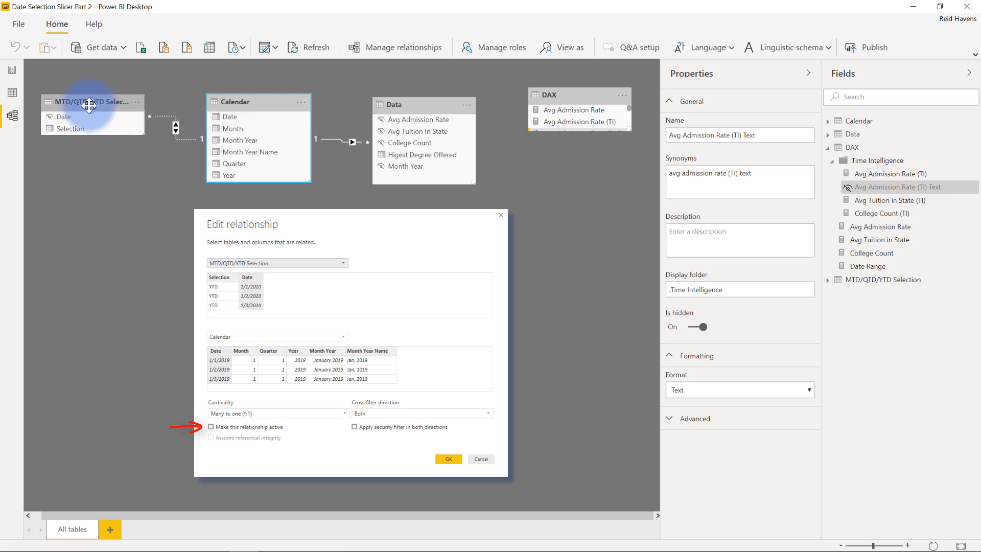
pyautogui.moveTo(100, 105)
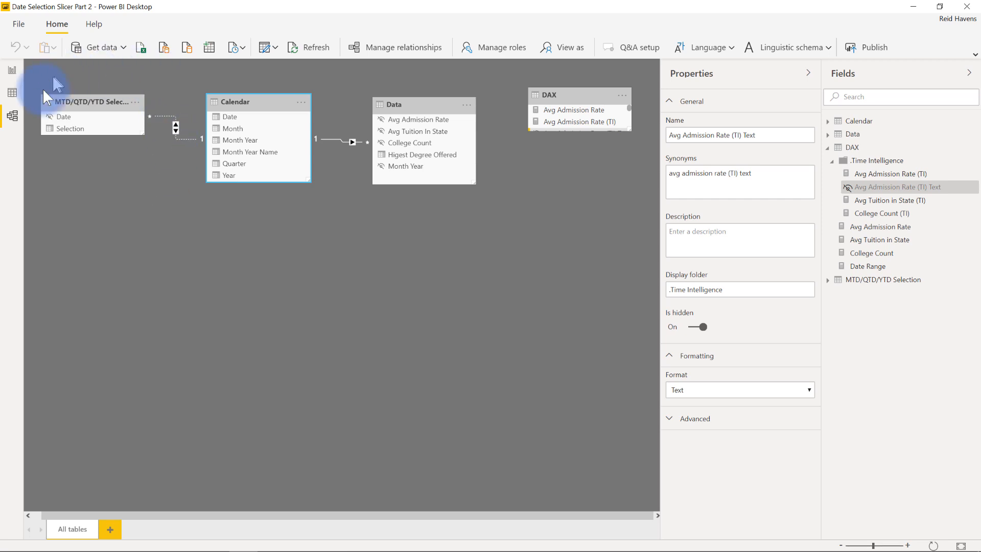
pyautogui.moveTo(136, 200)
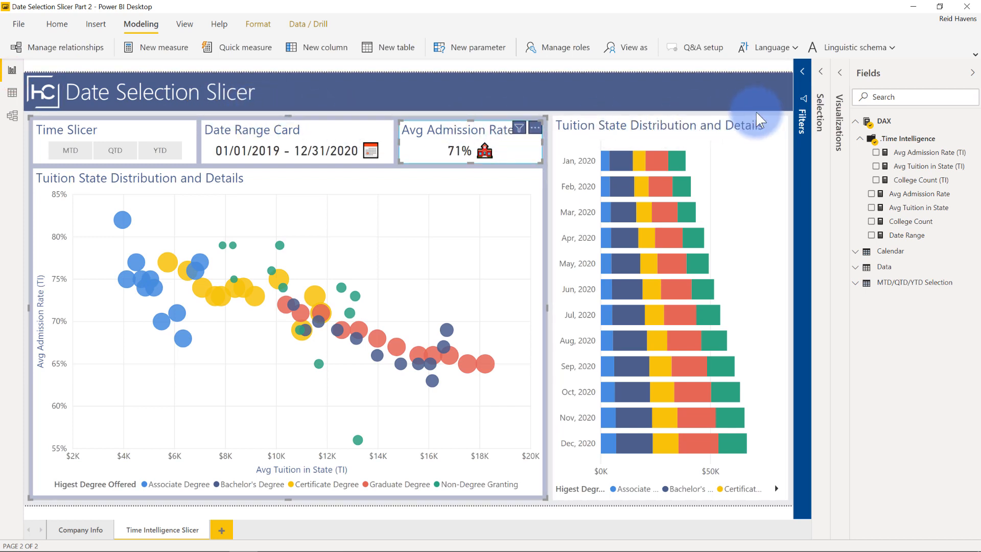
pyautogui.moveTo(920, 152)
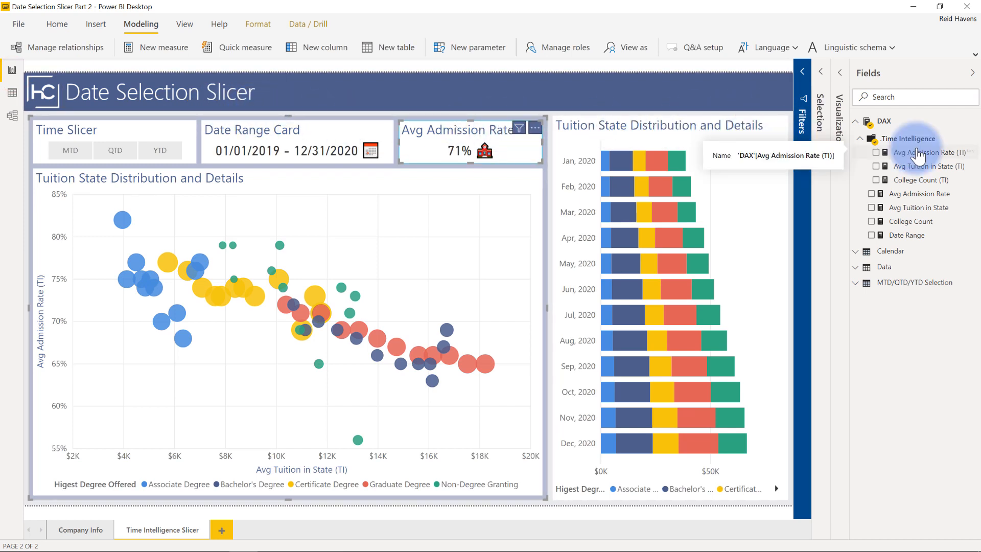
# Show the Avg Admission Rate (TI) measure's DAX formula from the Time Intelligence folder.
pyautogui.click(863, 138)
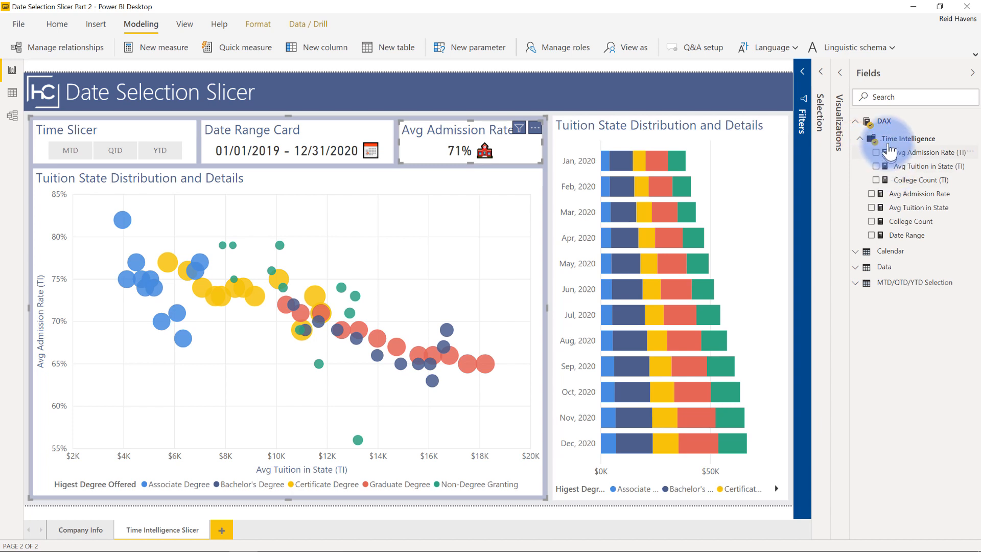
pyautogui.moveTo(905, 138)
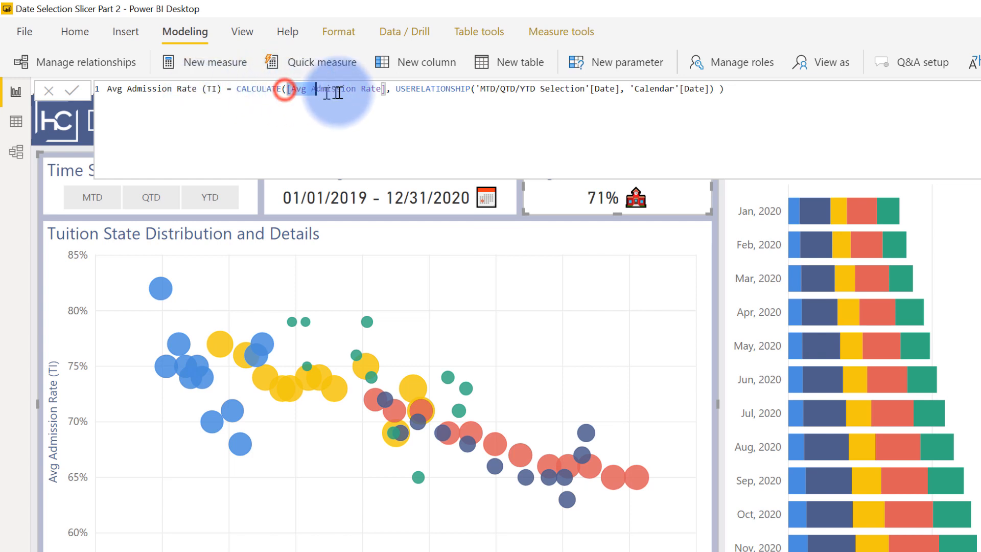
# Review the CALCULATE/USERELATIONSHIP arguments with 'Calendar'[Date], then filter the page to YTD.
pyautogui.doubleClick(338, 87)
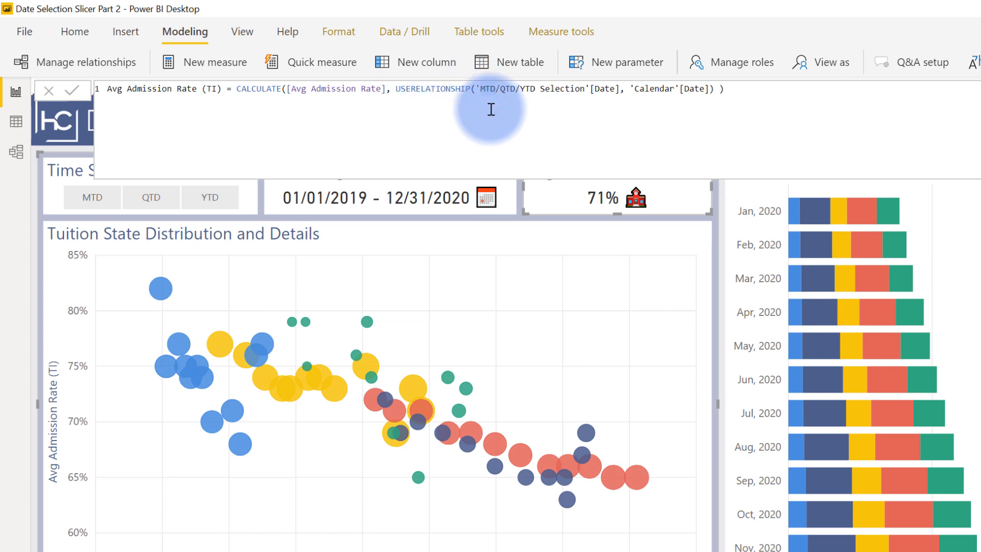
pyautogui.click(478, 88)
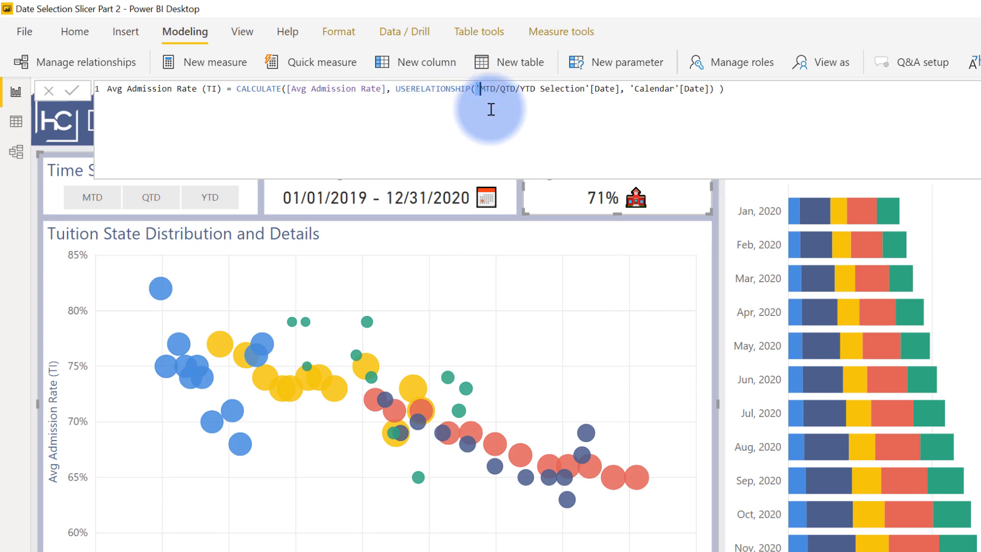
pyautogui.doubleClick(551, 88)
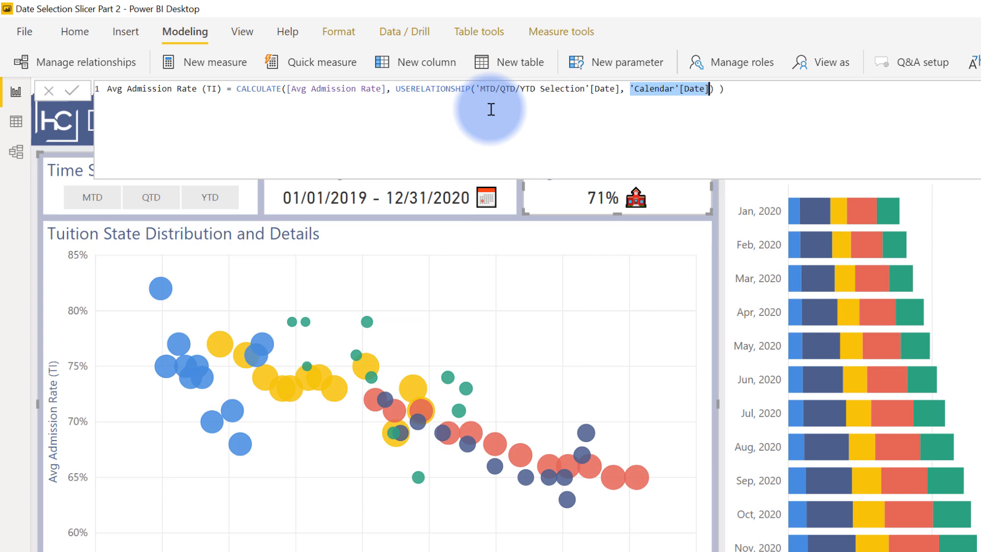
pyautogui.click(91, 197)
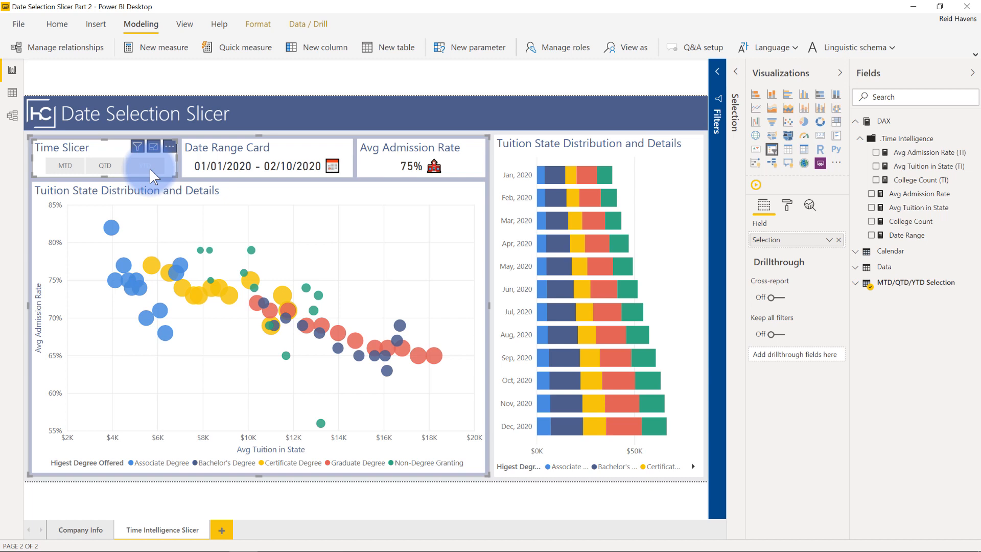
# Return to the model diagram and select the inactive Selection-to-Calendar relationship line.
pyautogui.click(145, 165)
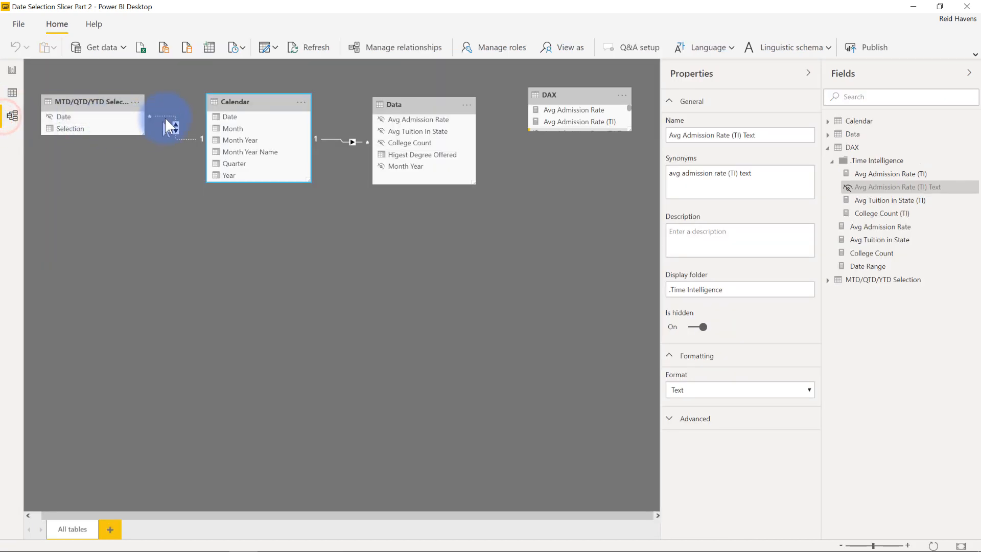
pyautogui.click(63, 116)
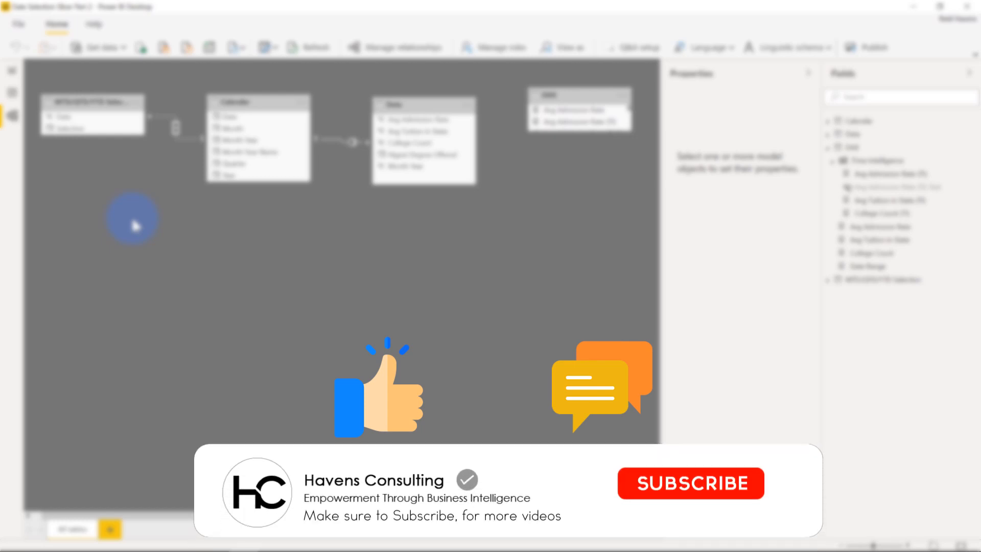
pyautogui.click(689, 482)
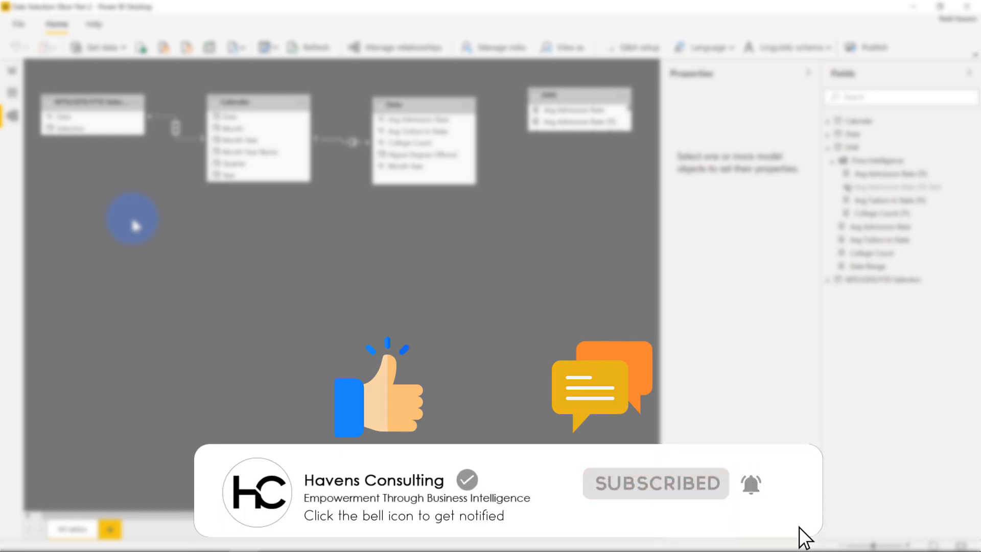